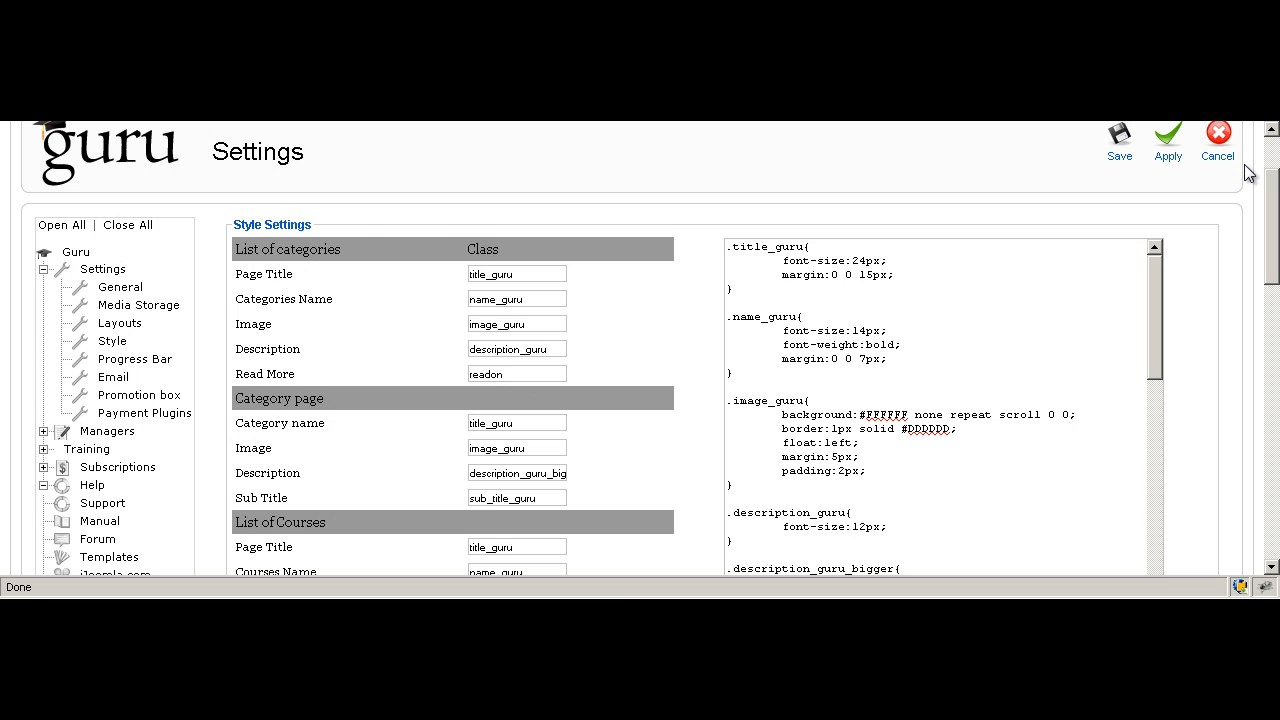
mouse_move(524, 212)
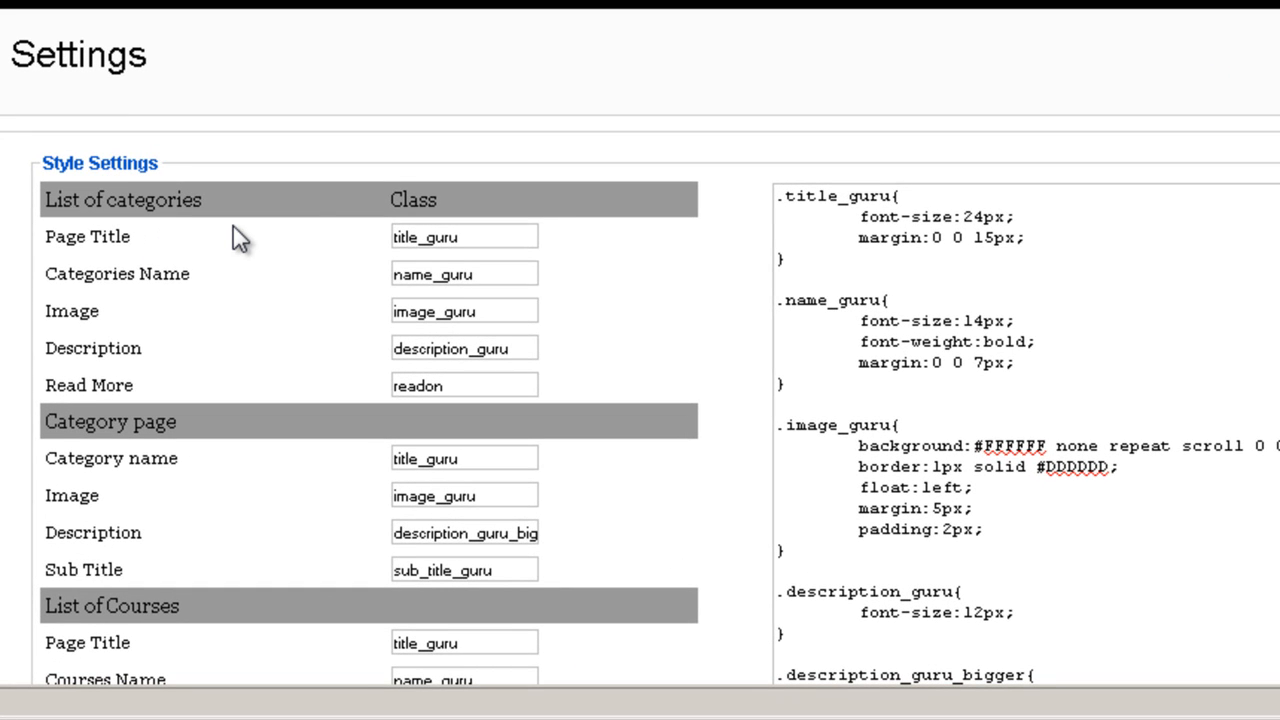
mouse_move(376, 212)
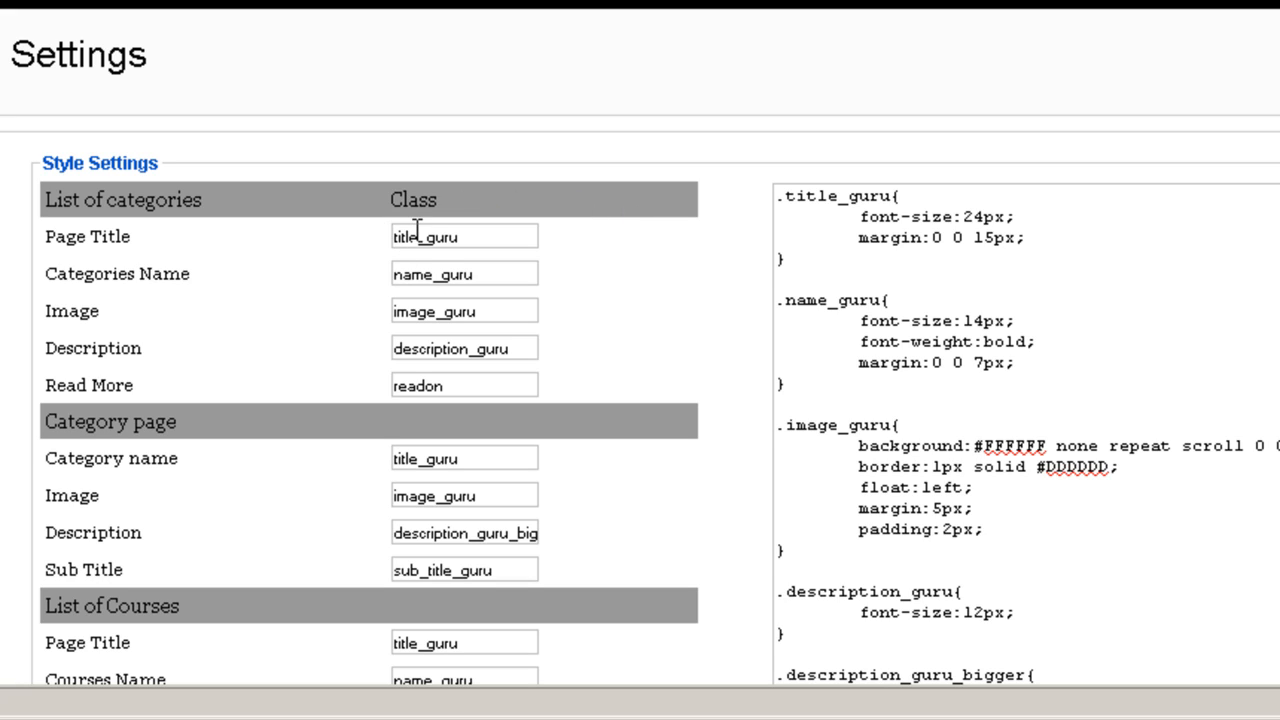
mouse_move(424, 264)
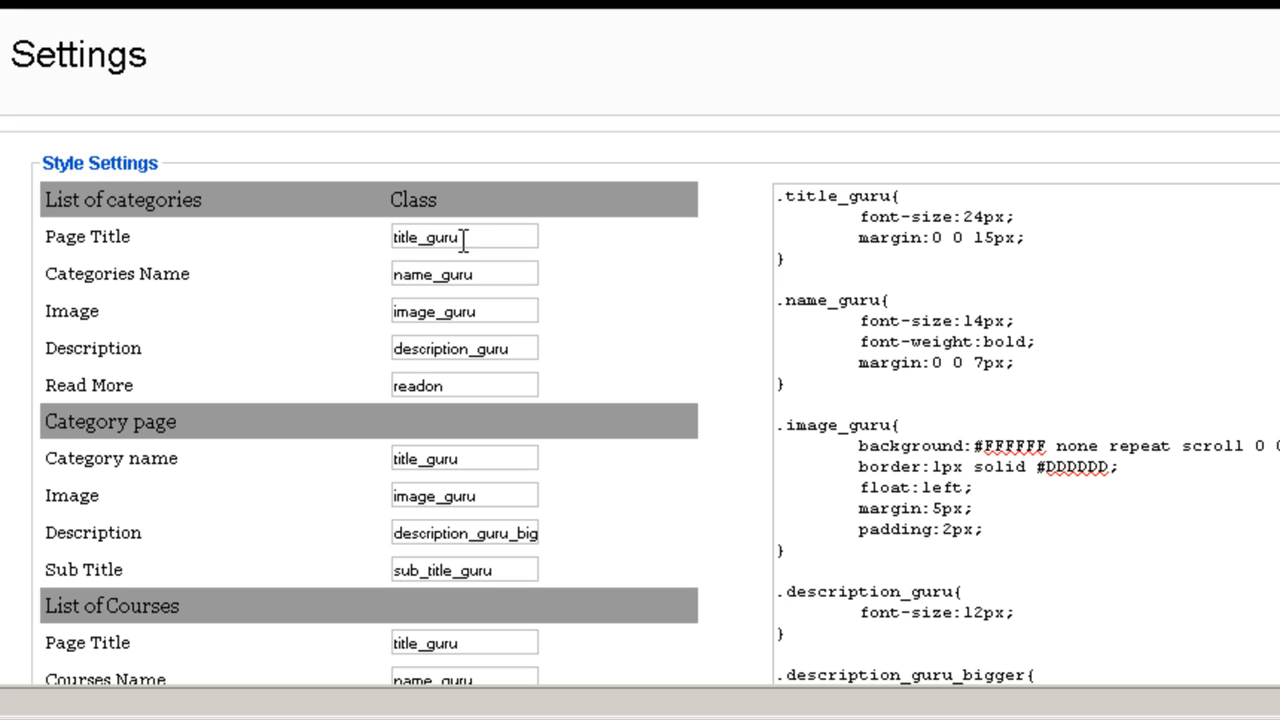
mouse_move(132, 428)
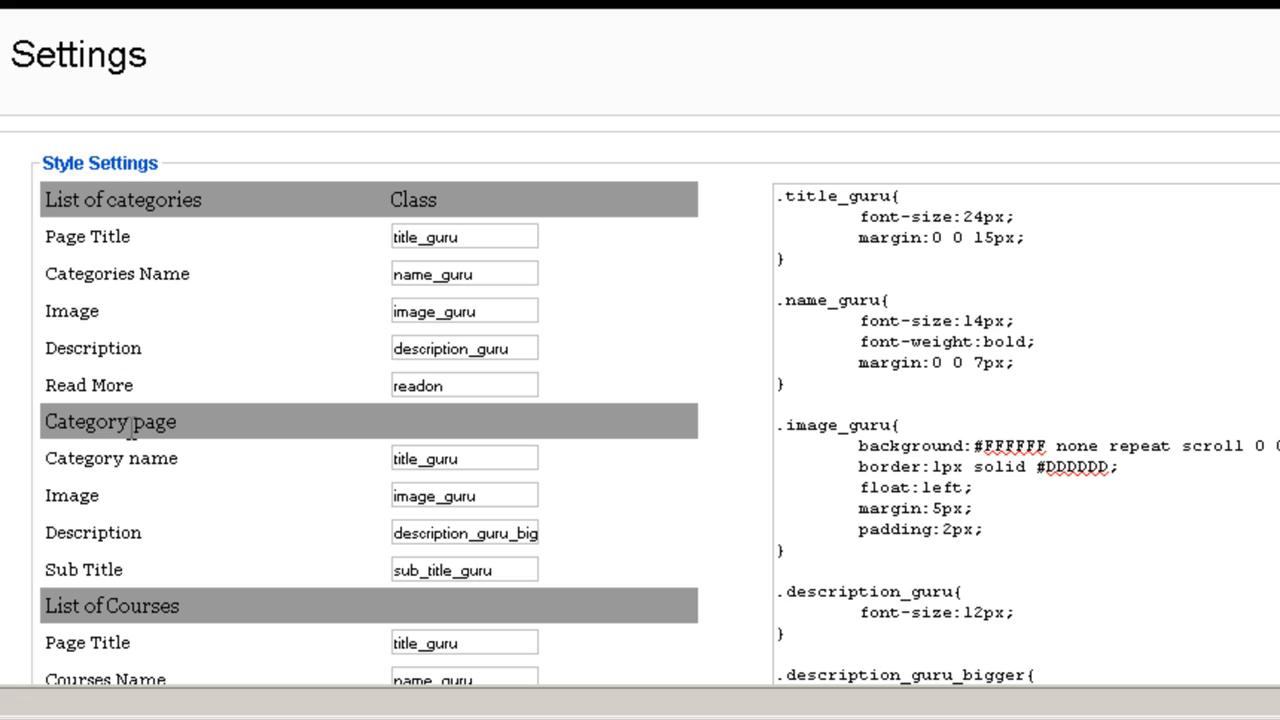
mouse_move(950, 436)
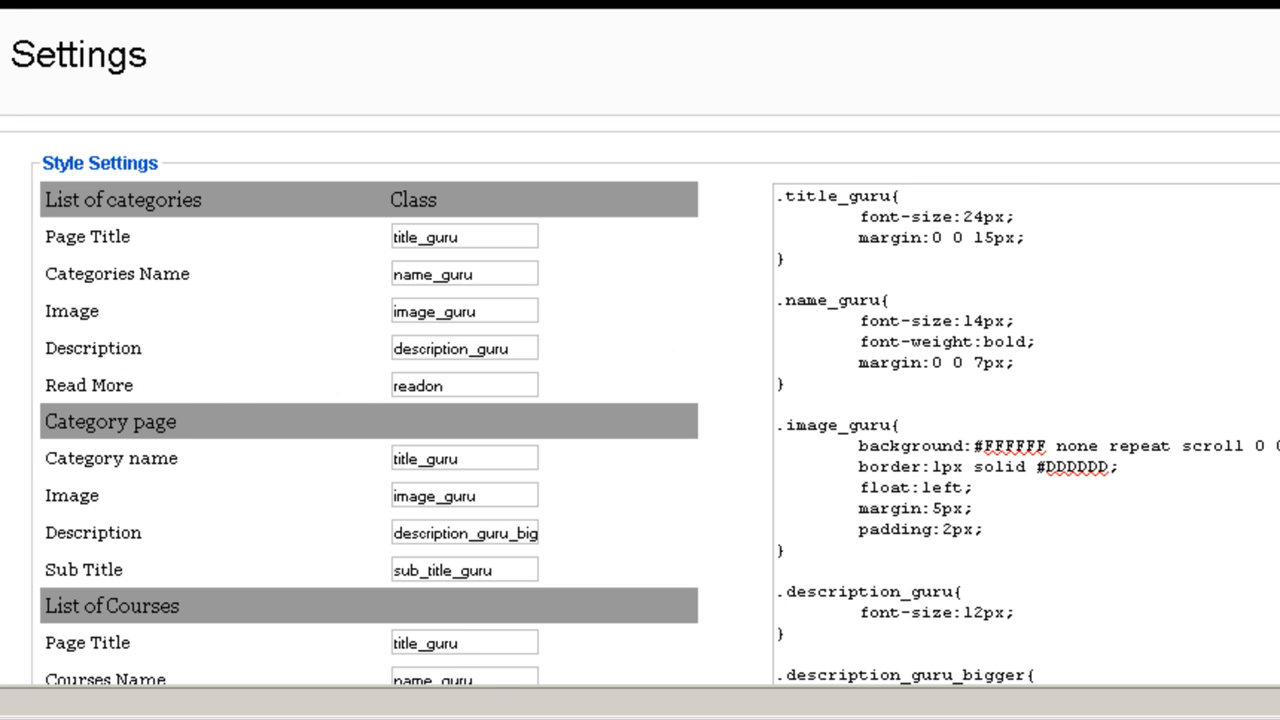
scroll(down, 3)
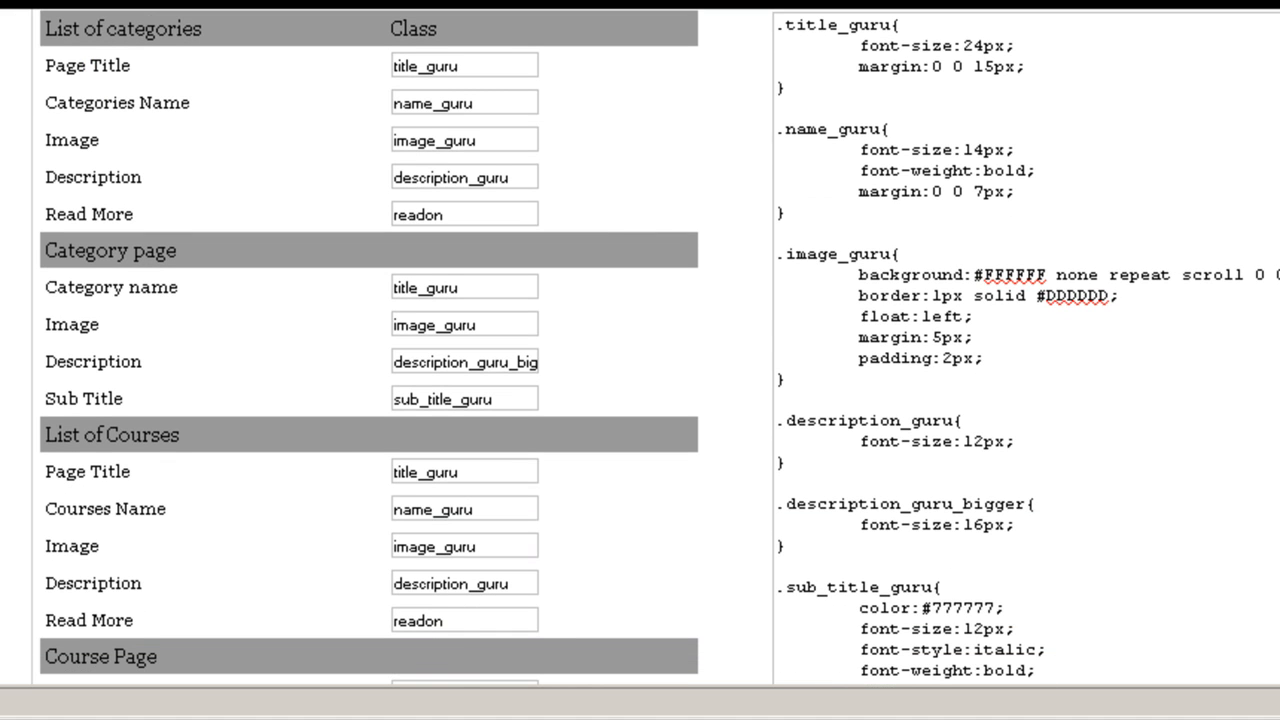
click(464, 64)
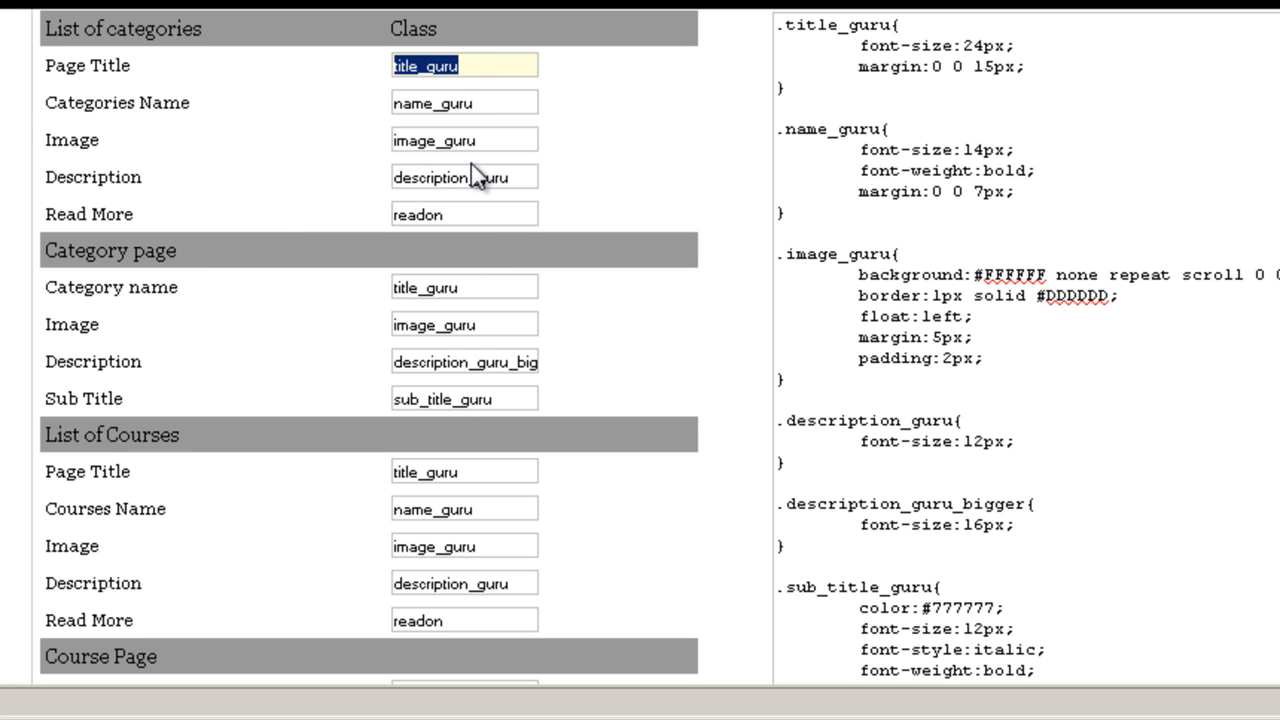
scroll(up, 3)
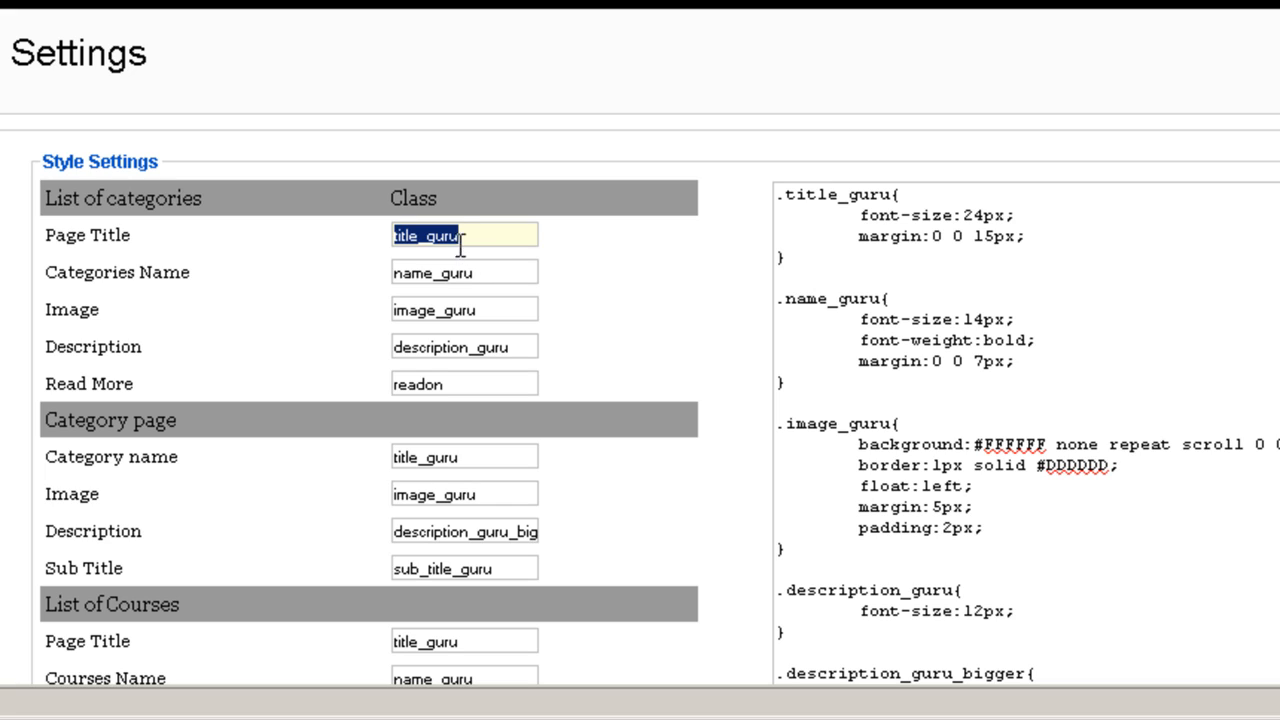
mouse_move(320, 280)
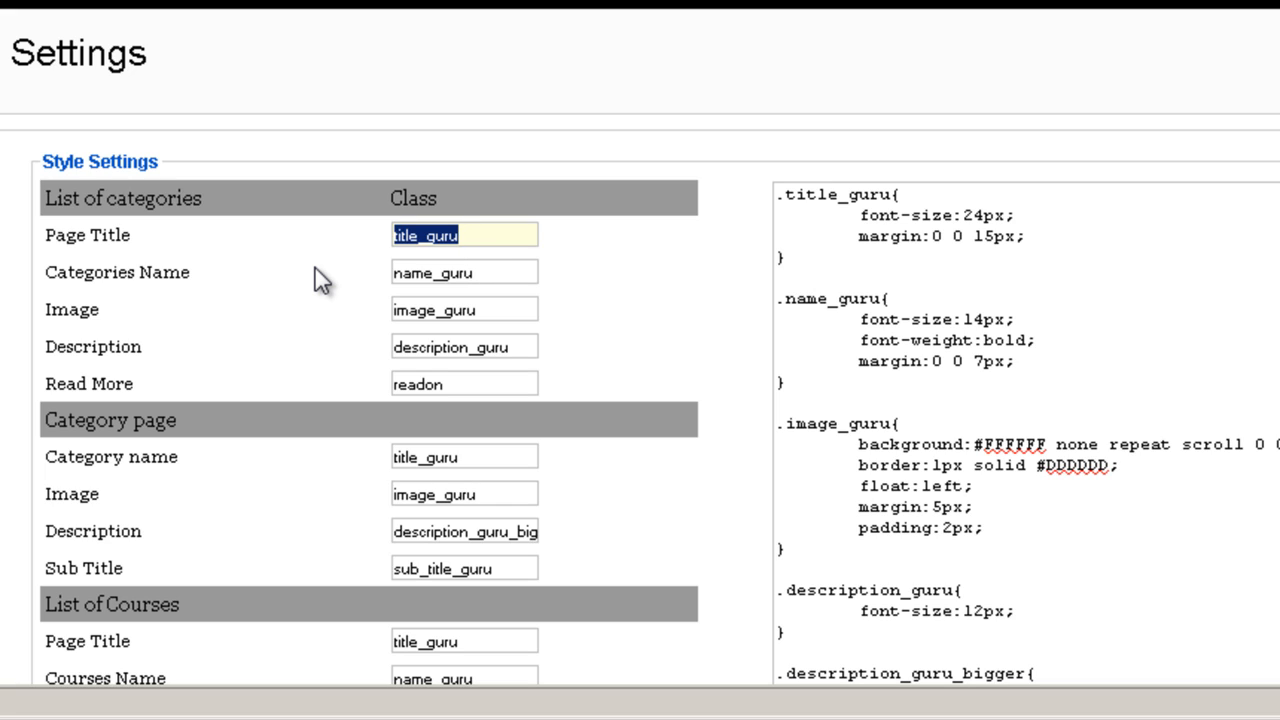
scroll(down, 3)
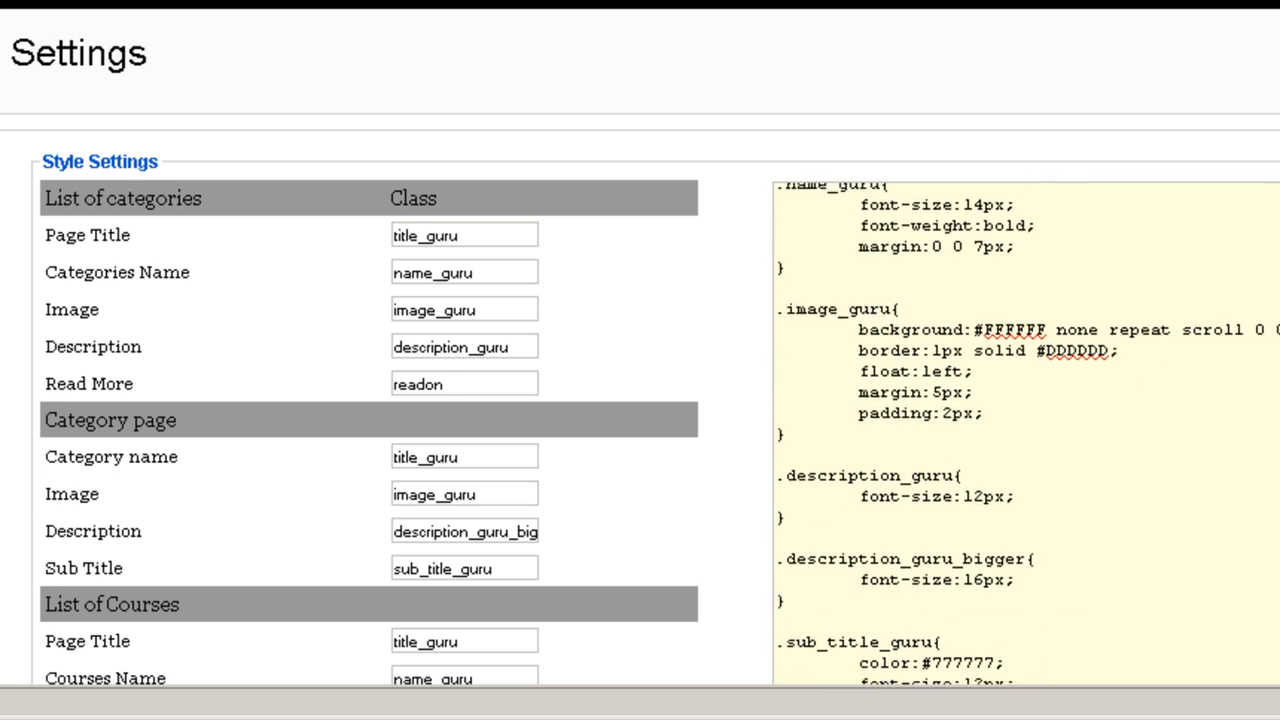
double_click(844, 322)
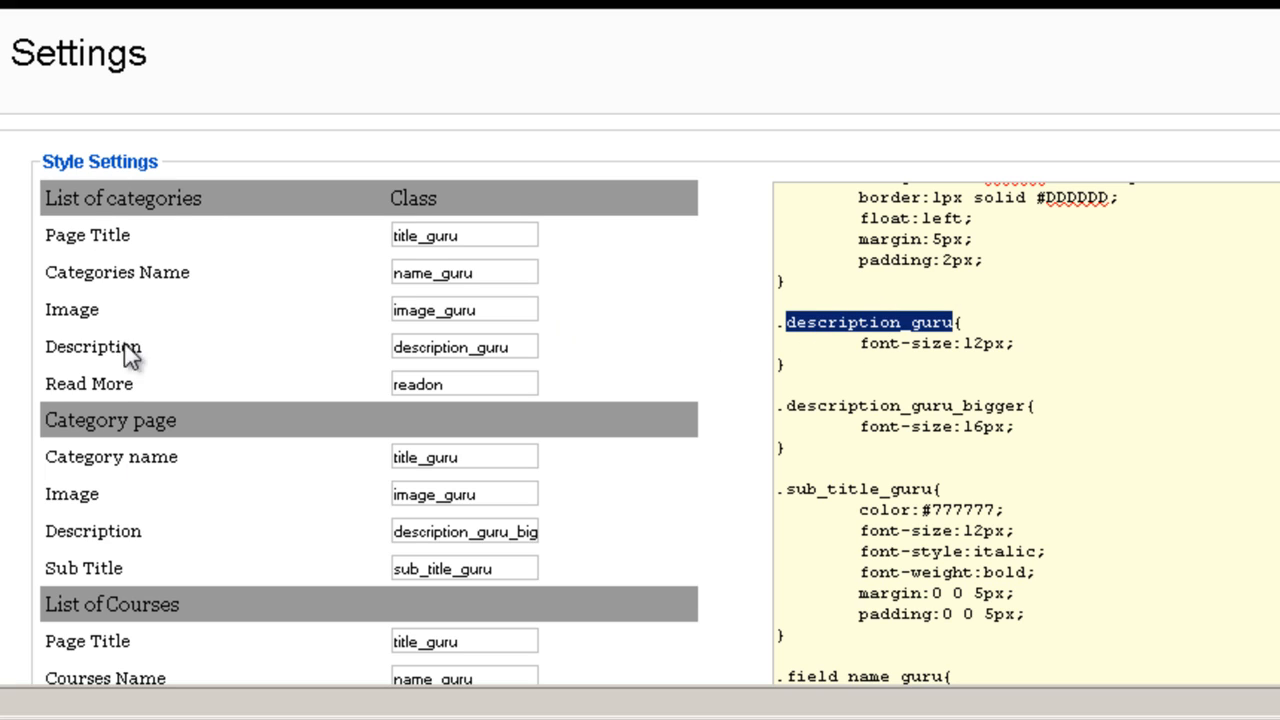
mouse_move(332, 436)
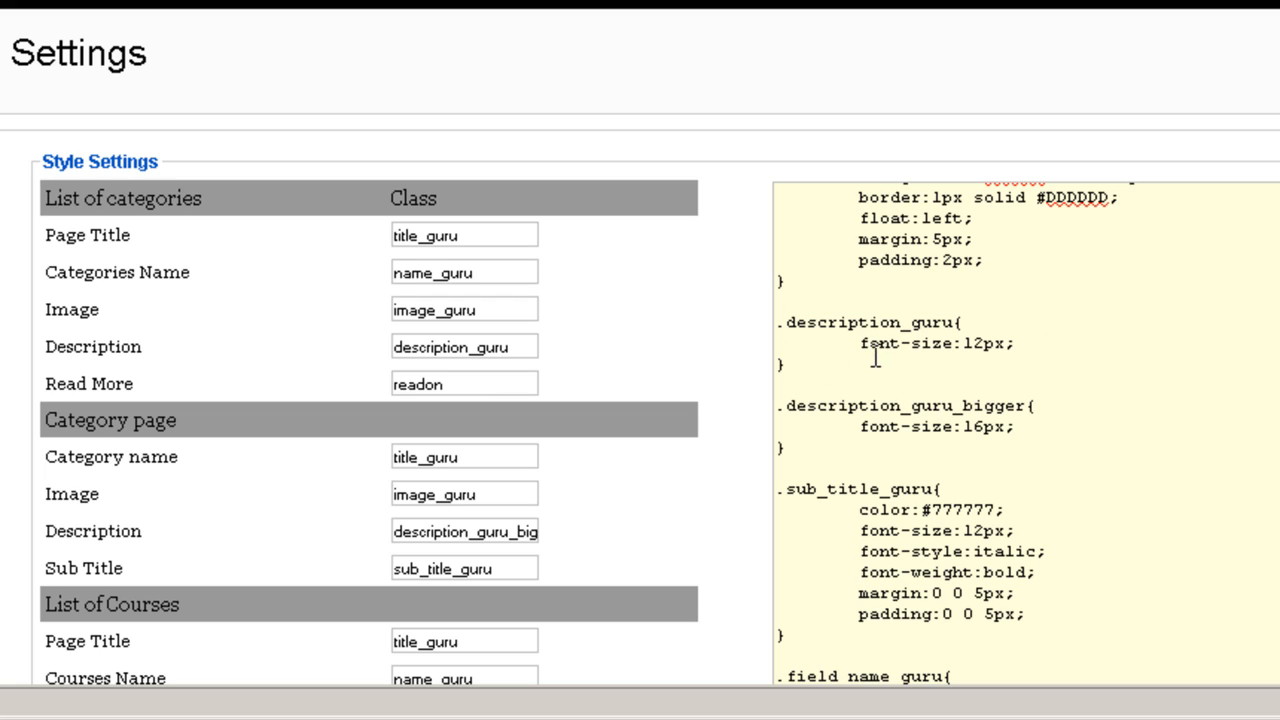
mouse_move(876, 358)
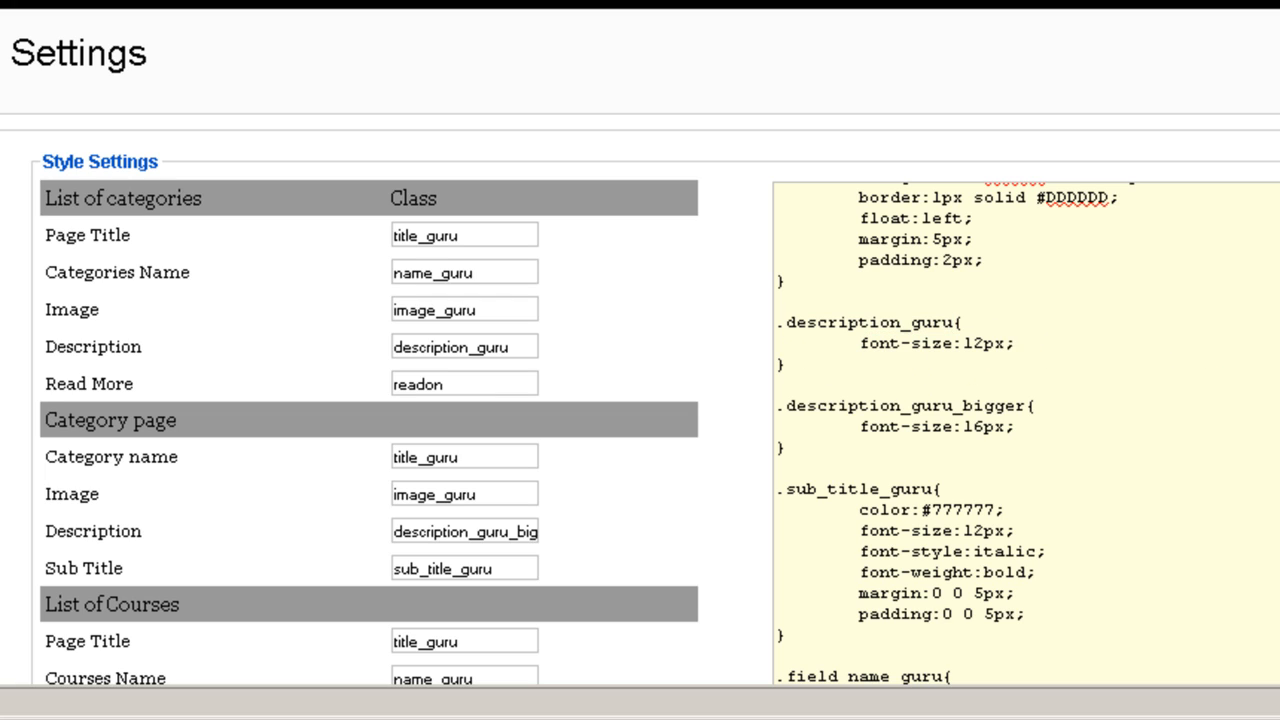
scroll(down, 3)
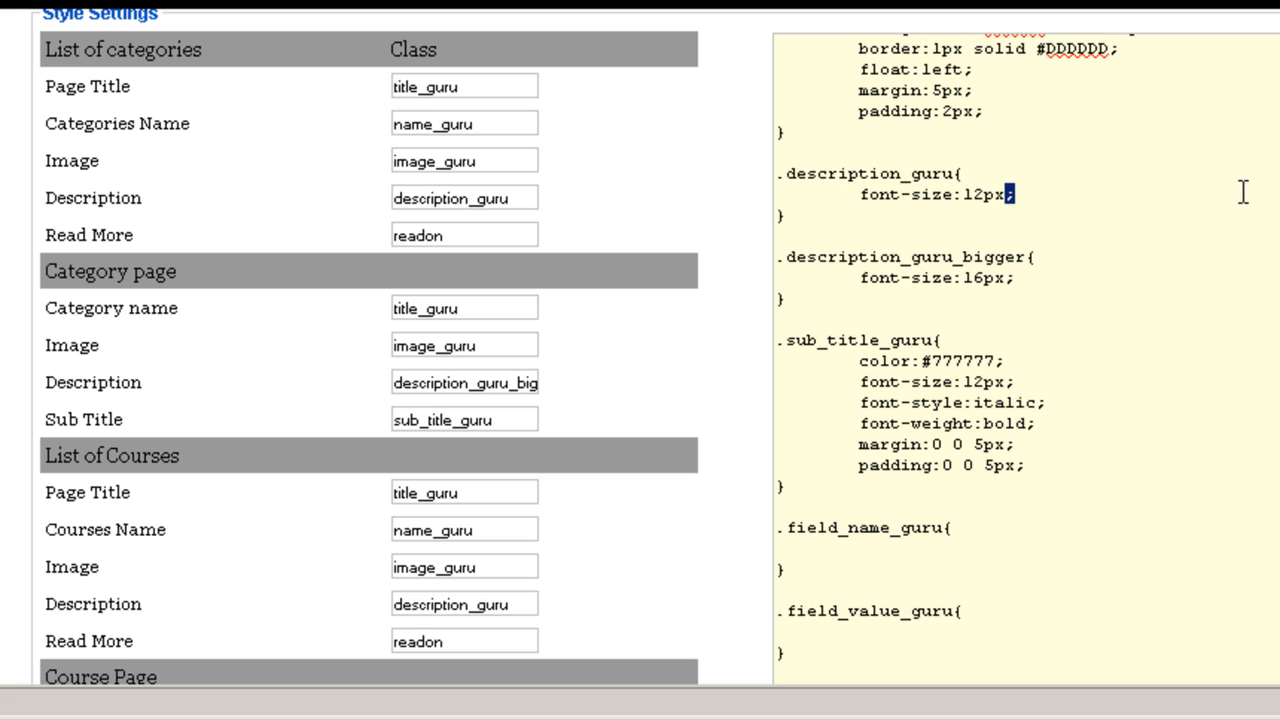
mouse_move(860, 228)
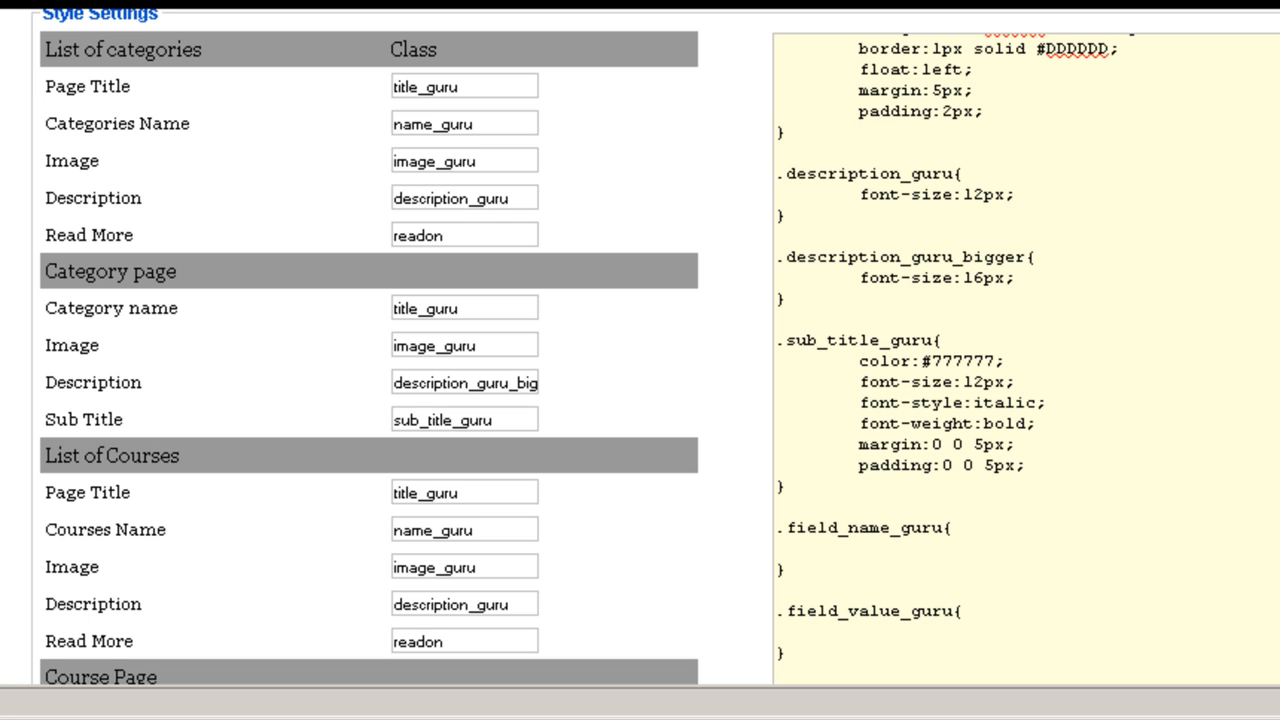
mouse_move(672, 270)
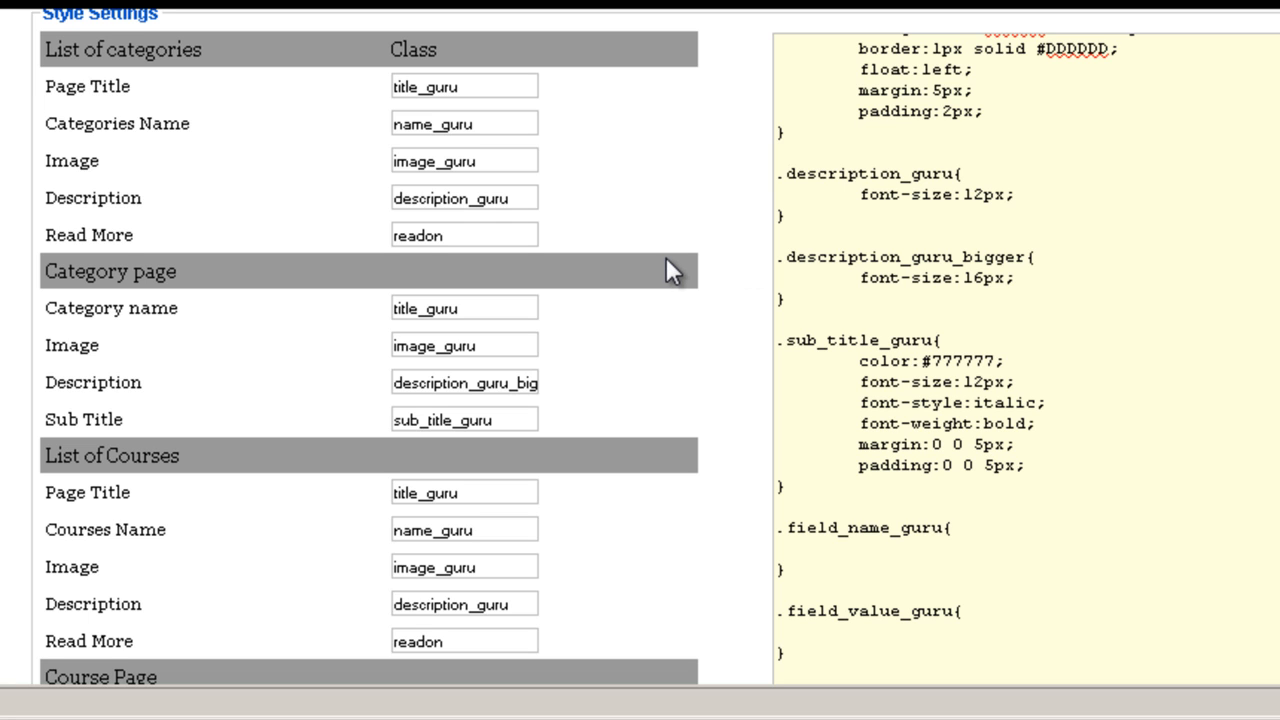
scroll(down, 3)
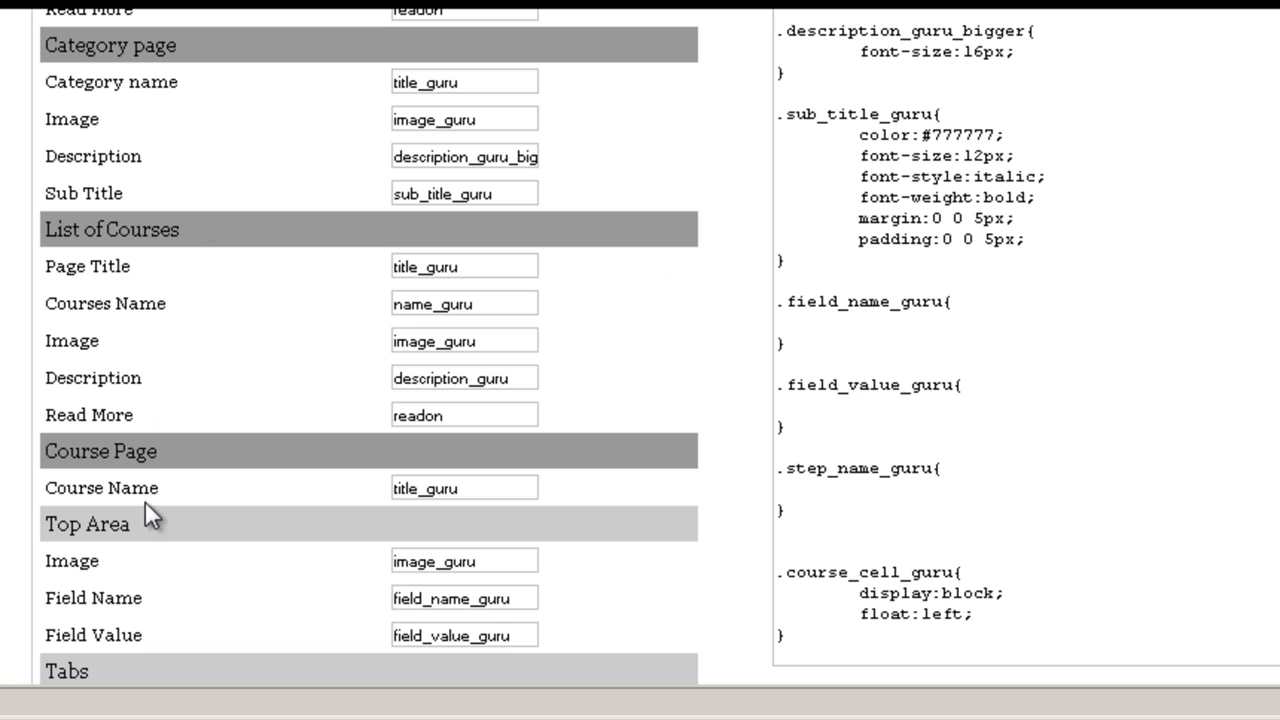
scroll(down, 3)
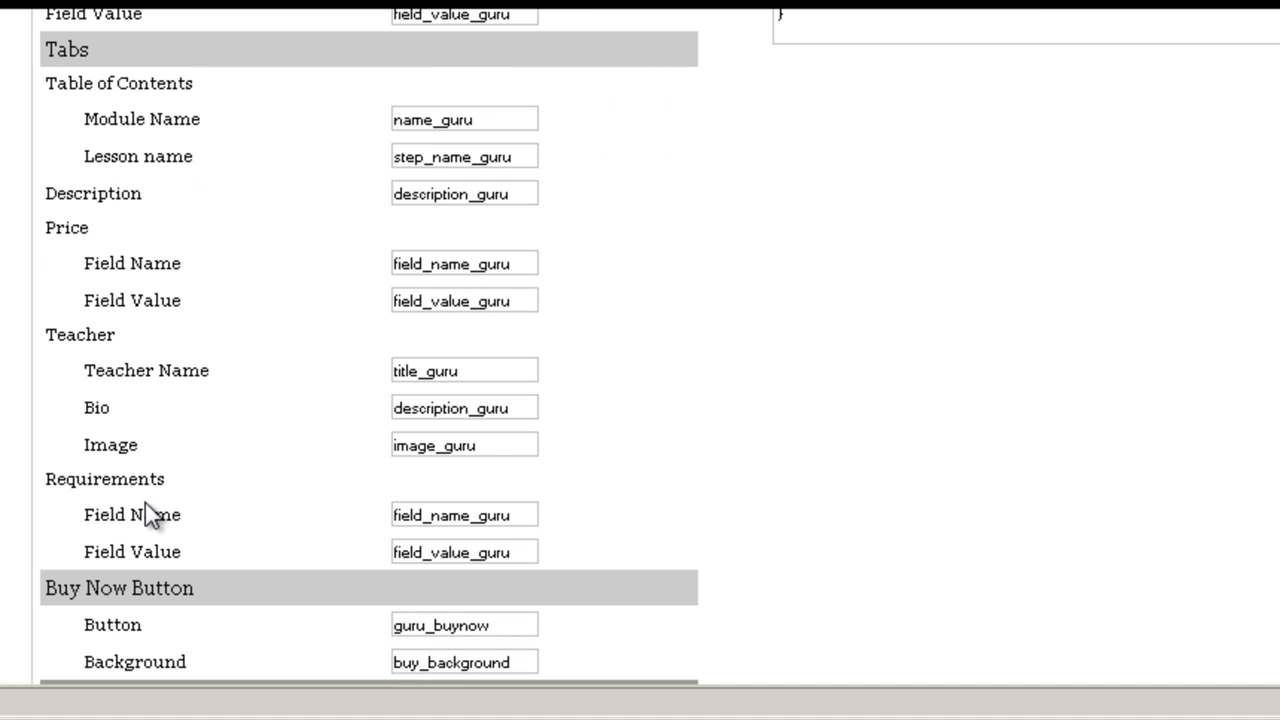
scroll(up, 3)
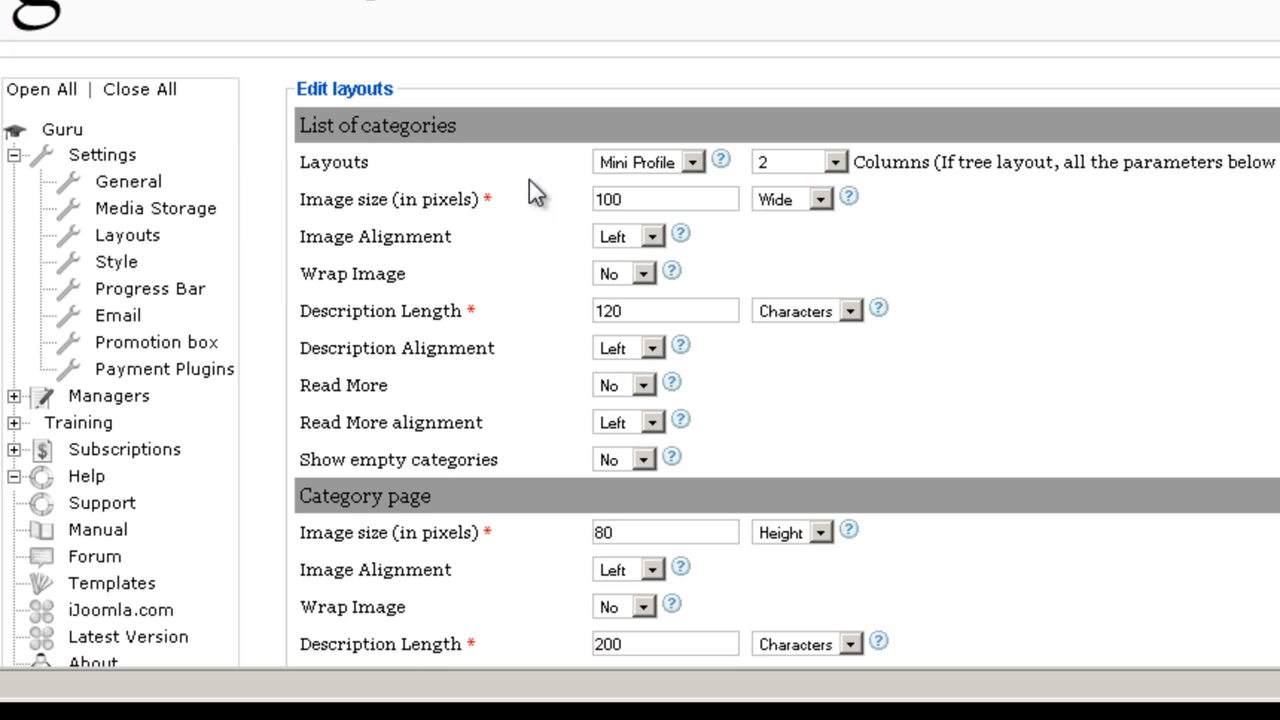
mouse_move(116, 316)
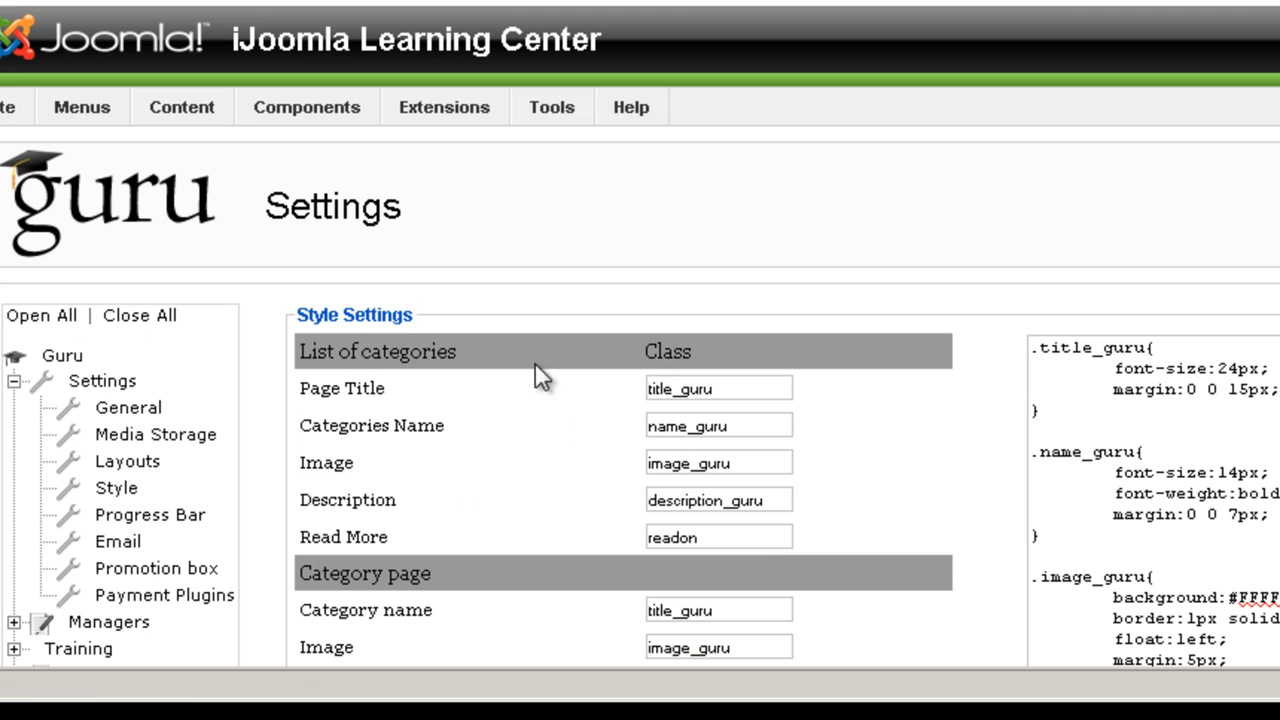
scroll(down, 3)
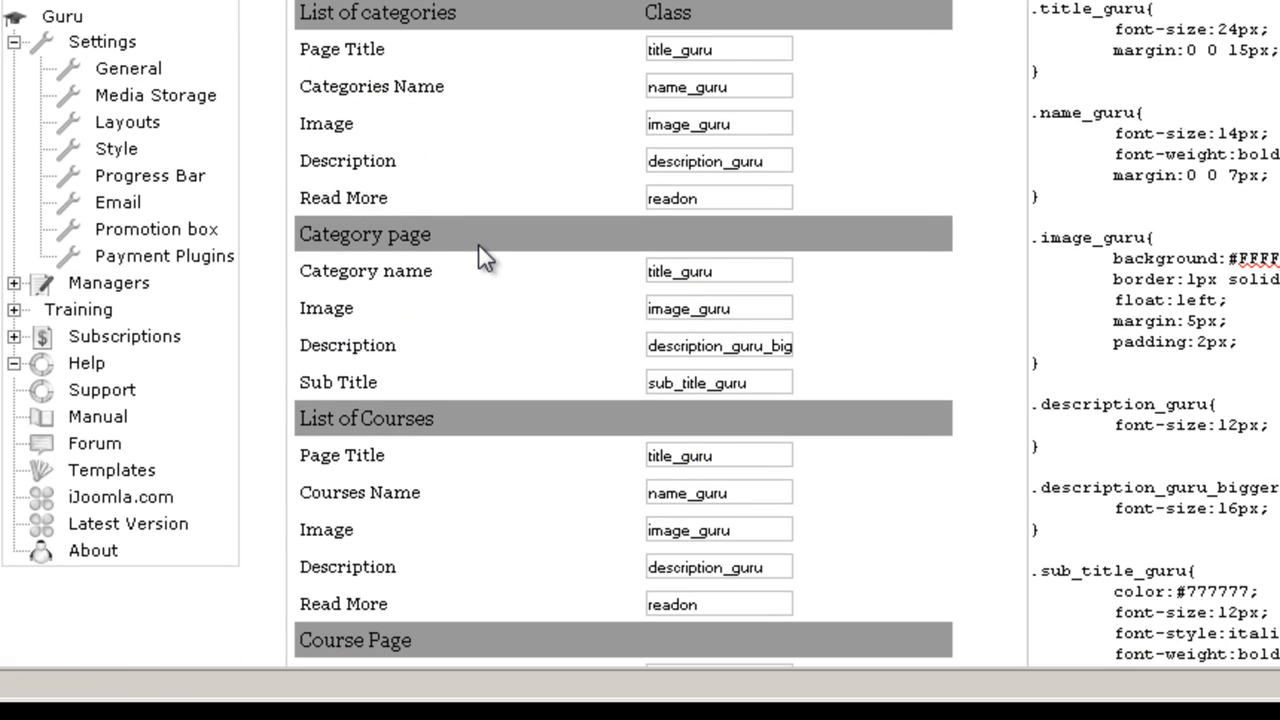
scroll(down, 3)
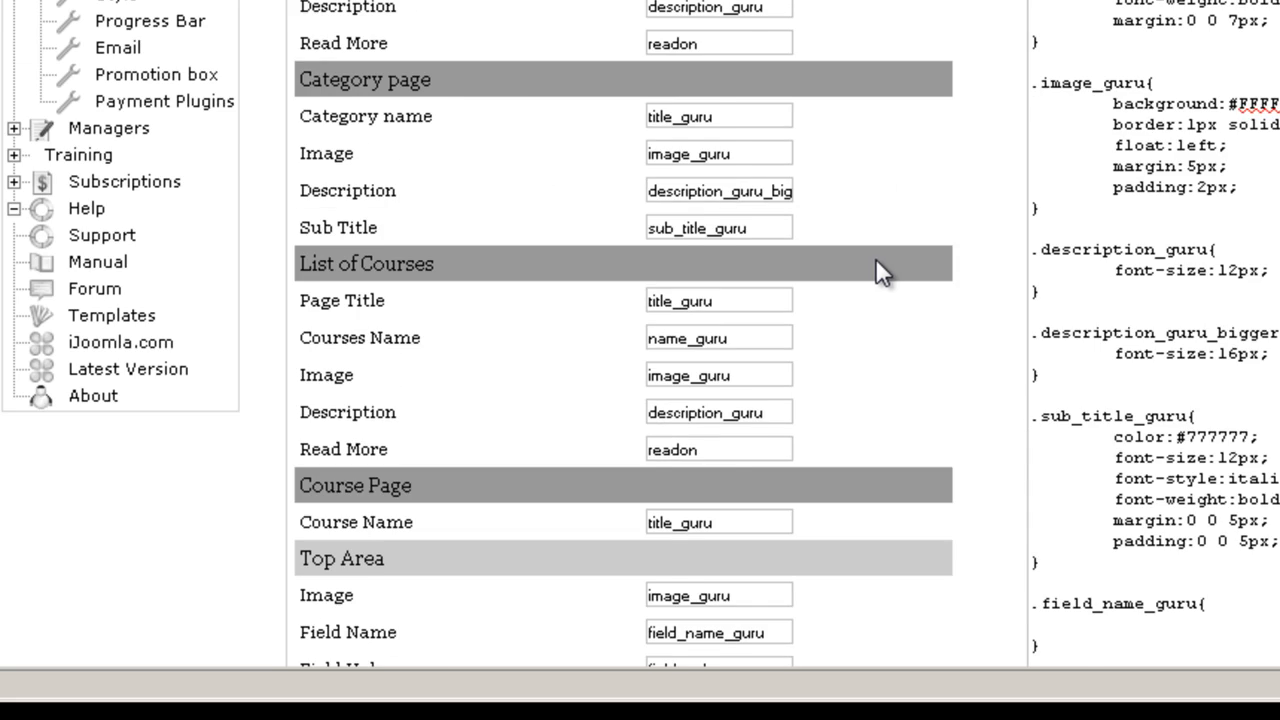
scroll(up, 3)
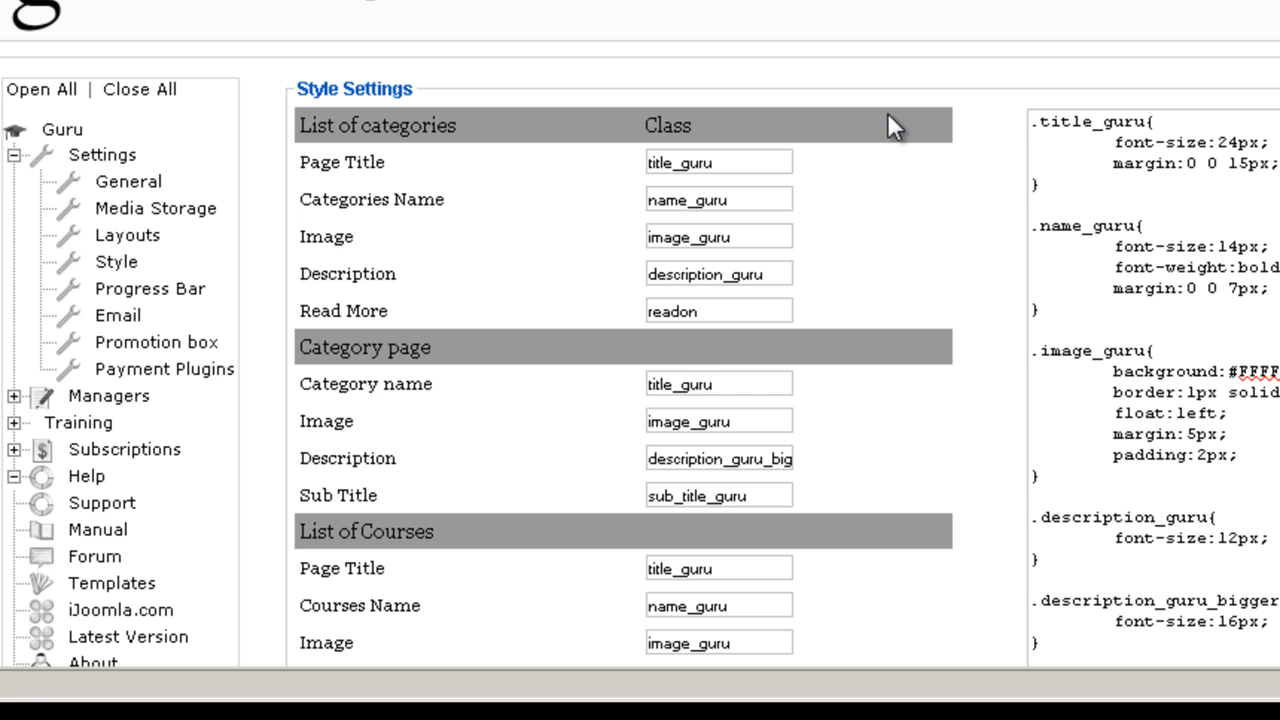
scroll(up, 3)
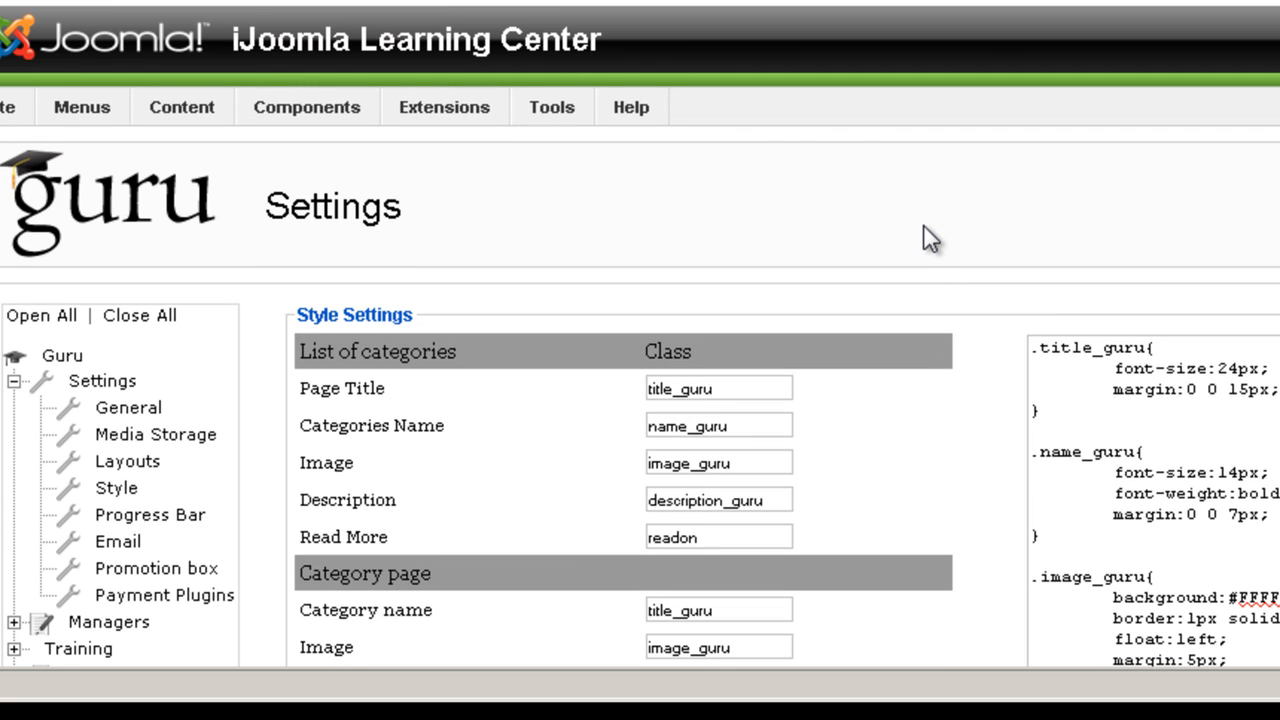
mouse_move(946, 236)
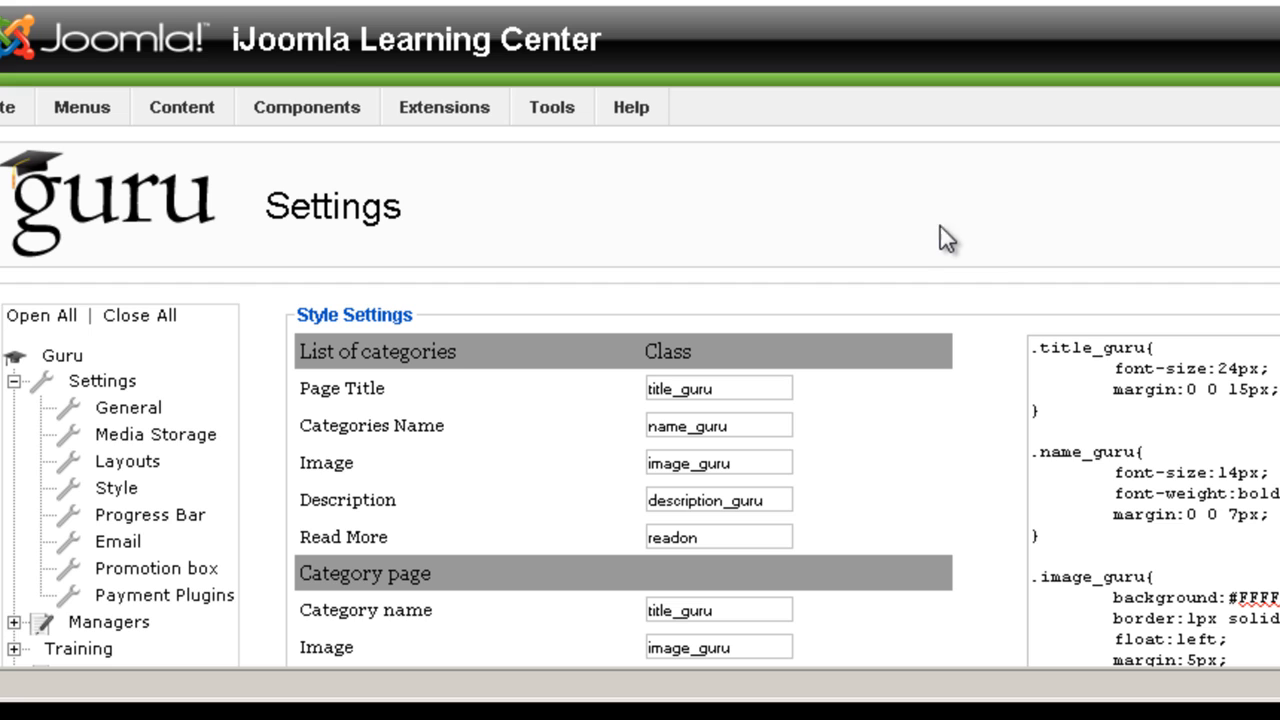